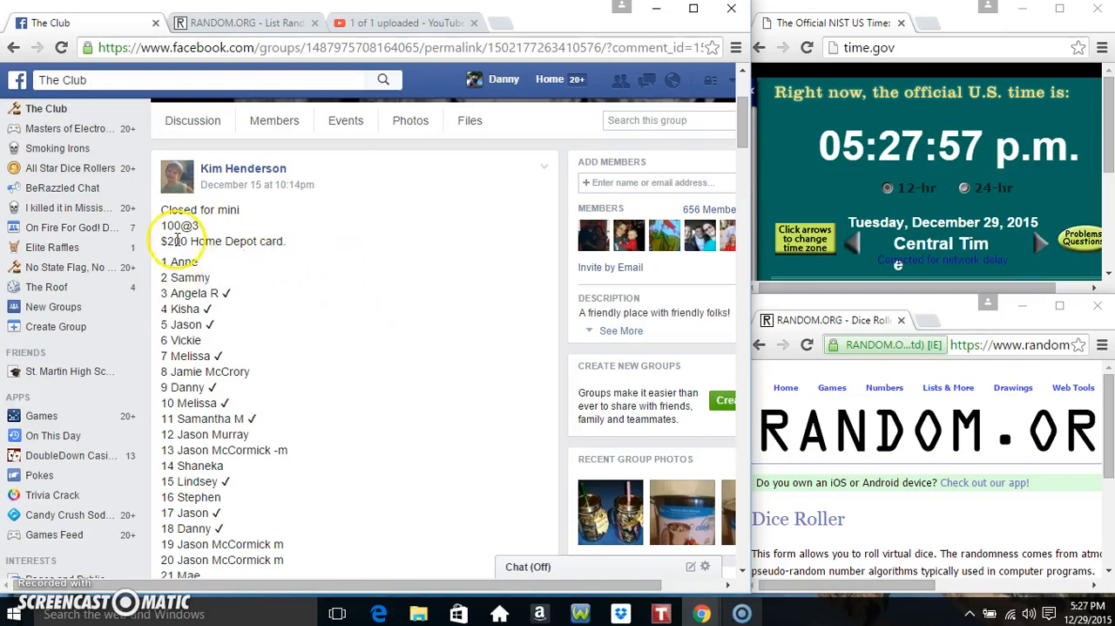
Select and copy the post's numbered spot list, then bring the latest comments into view
double_click(177, 261)
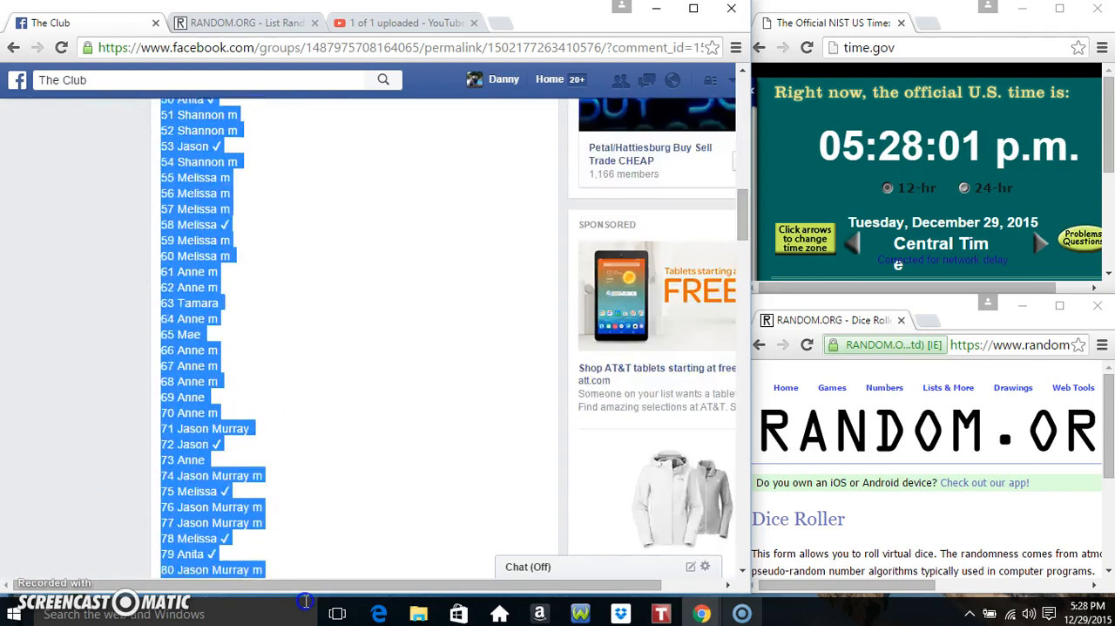
scroll("down", 3)
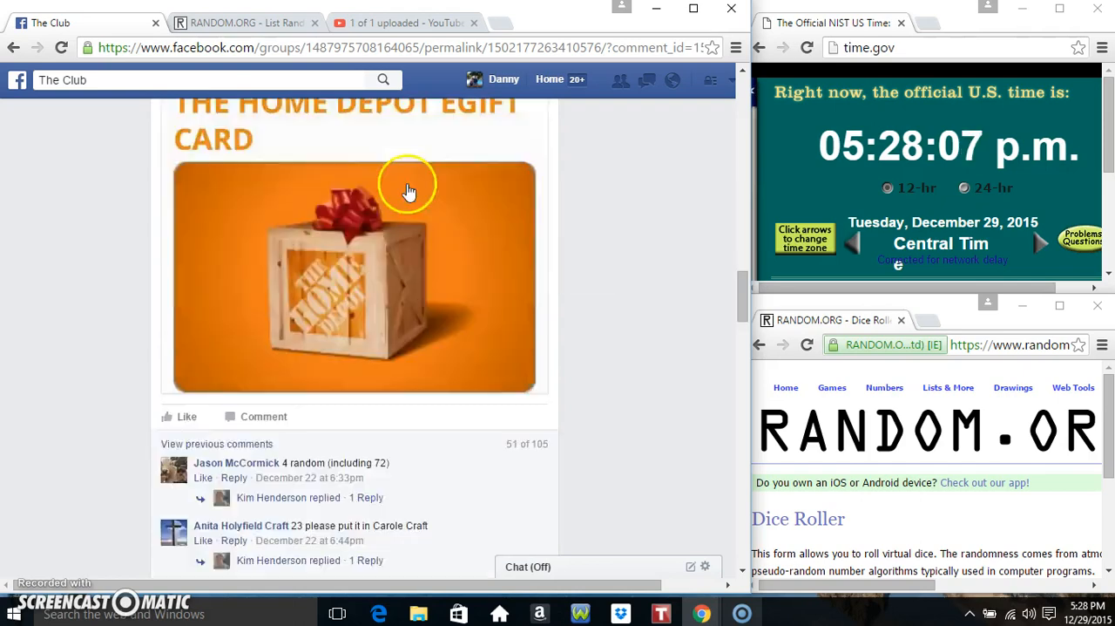
scroll("down", 3)
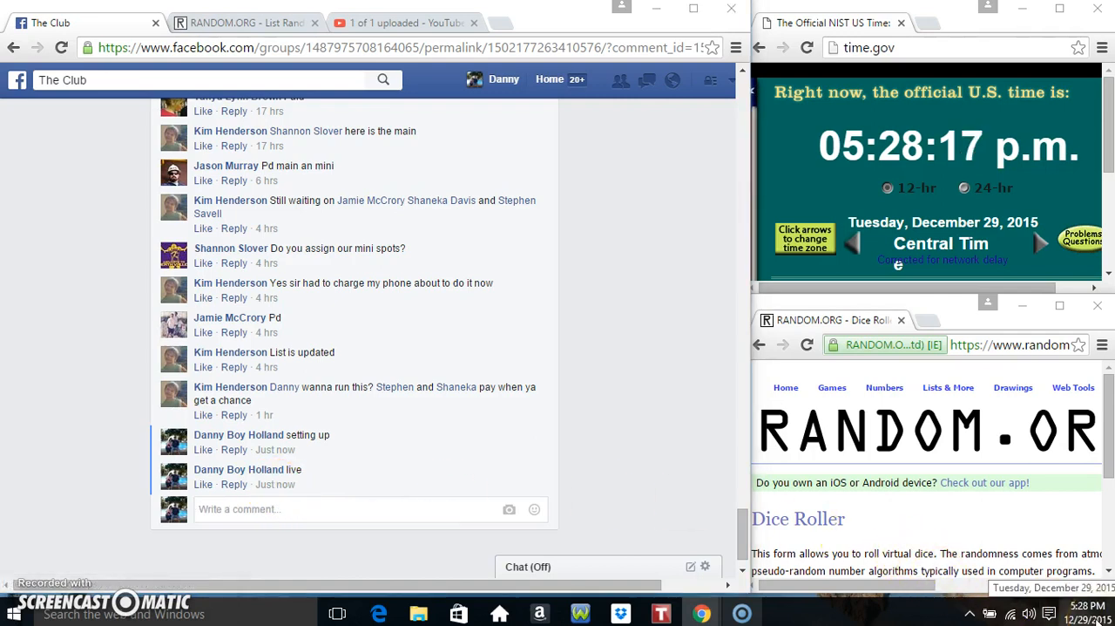
Paste the copied spot list into the List Randomizer's items field
left_click(1086, 603)
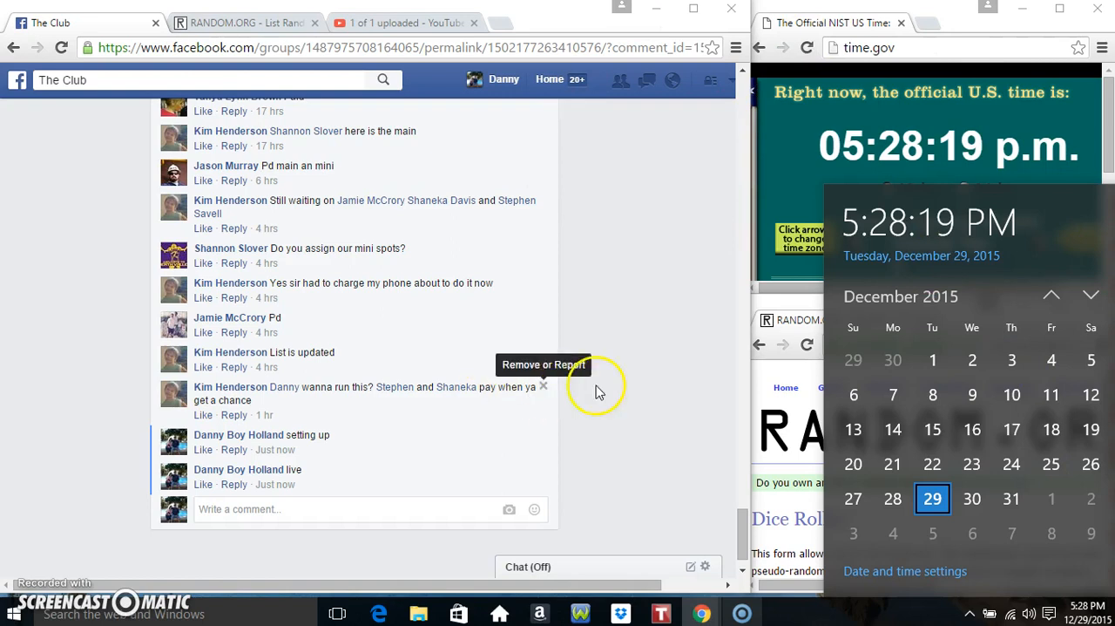
left_click(255, 31)
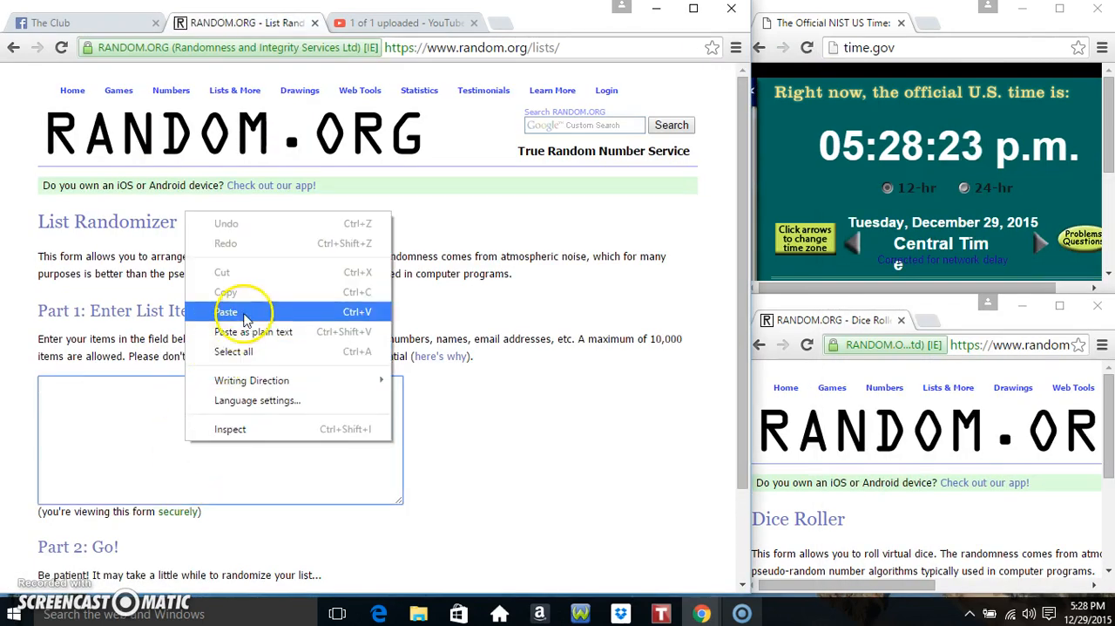
left_click(227, 310)
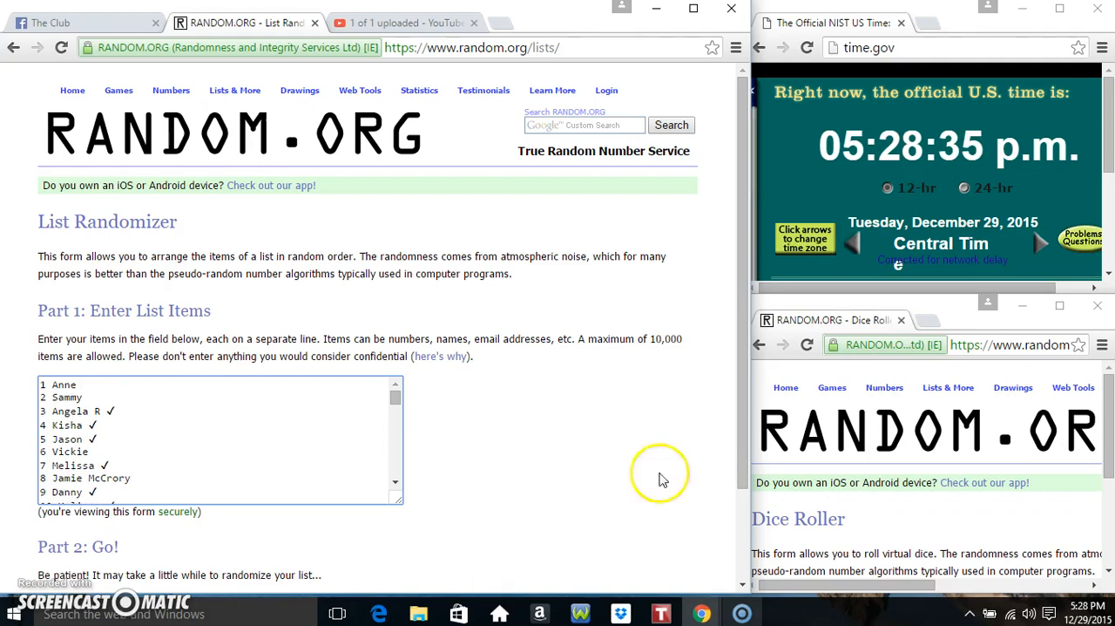
Roll the two dice in the Dice Roller to set the number of randomizations
scroll("down", 3)
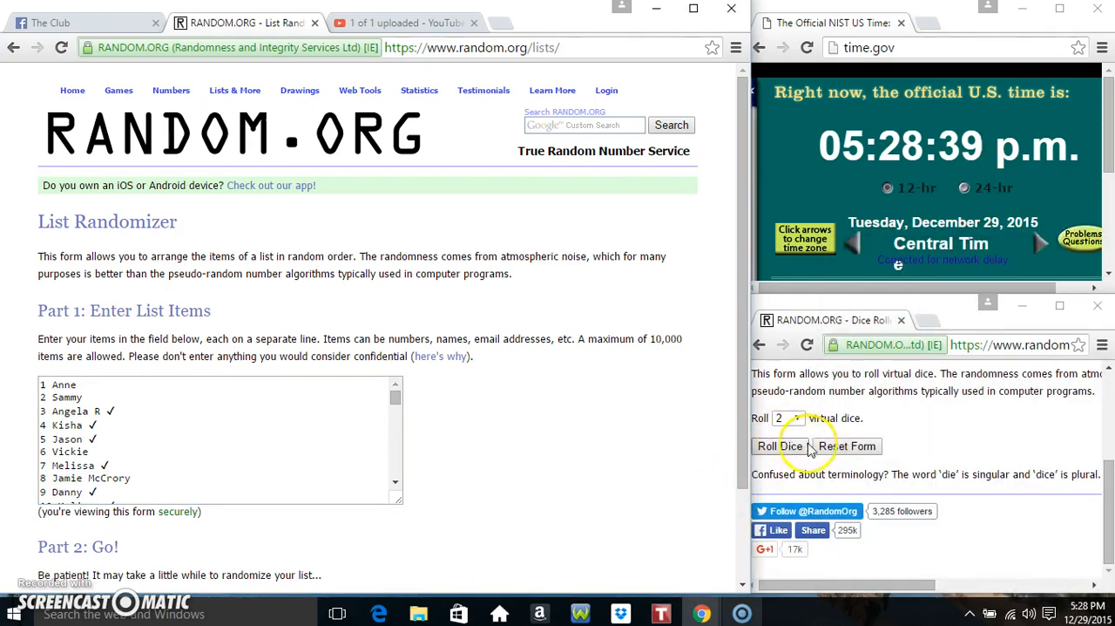
left_click(781, 446)
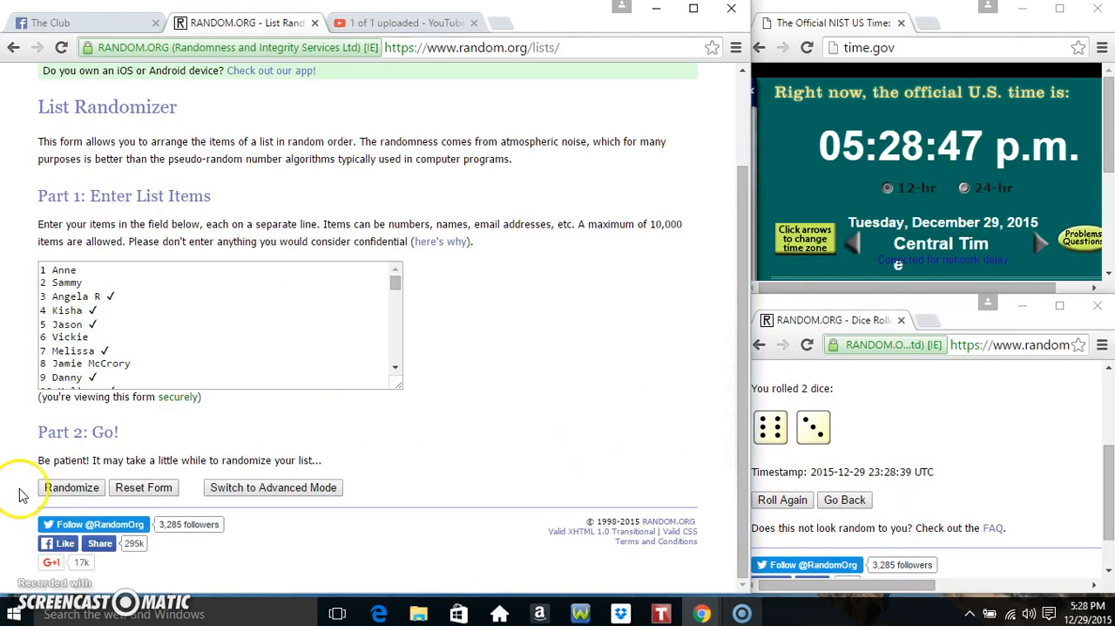
Randomize the pasted 100-item list repeatedly until it has been shuffled 9 times
left_click(73, 488)
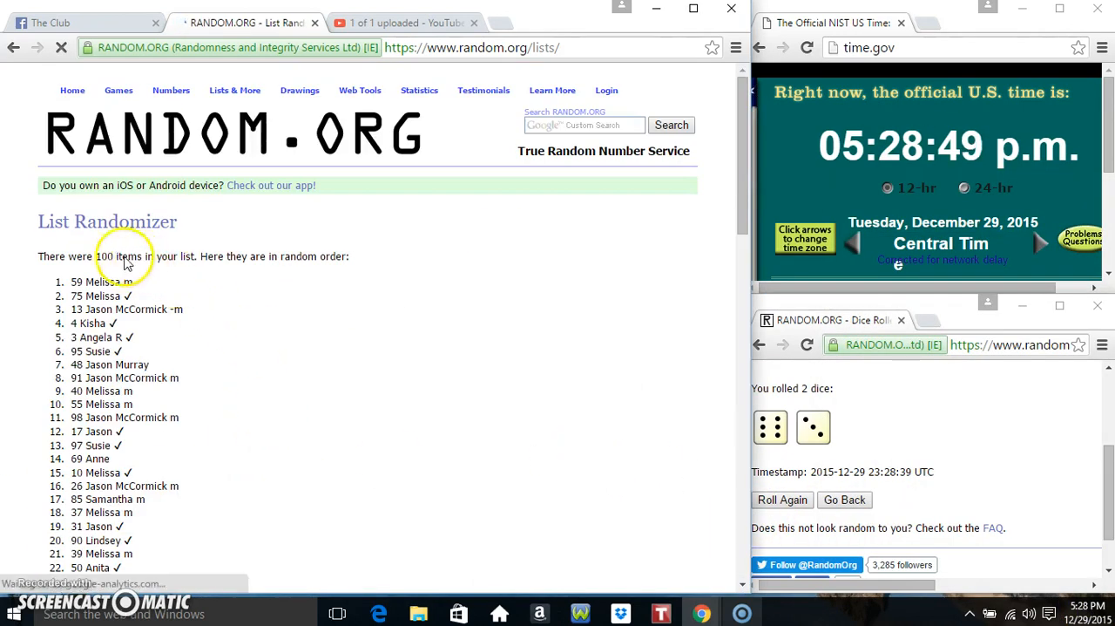
scroll("down", 3)
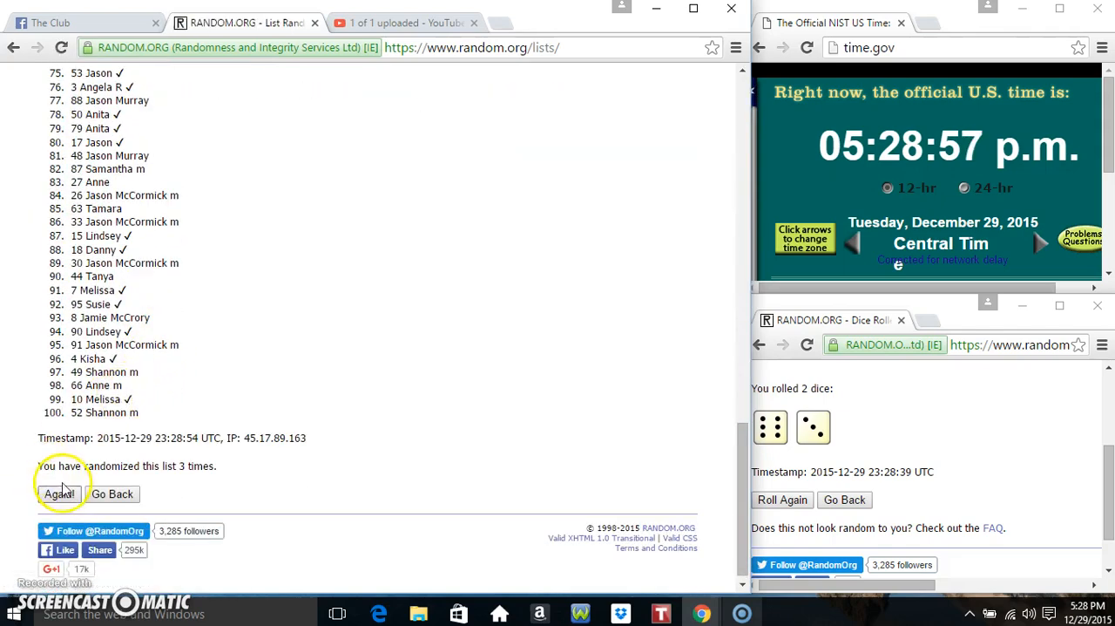
left_click(59, 493)
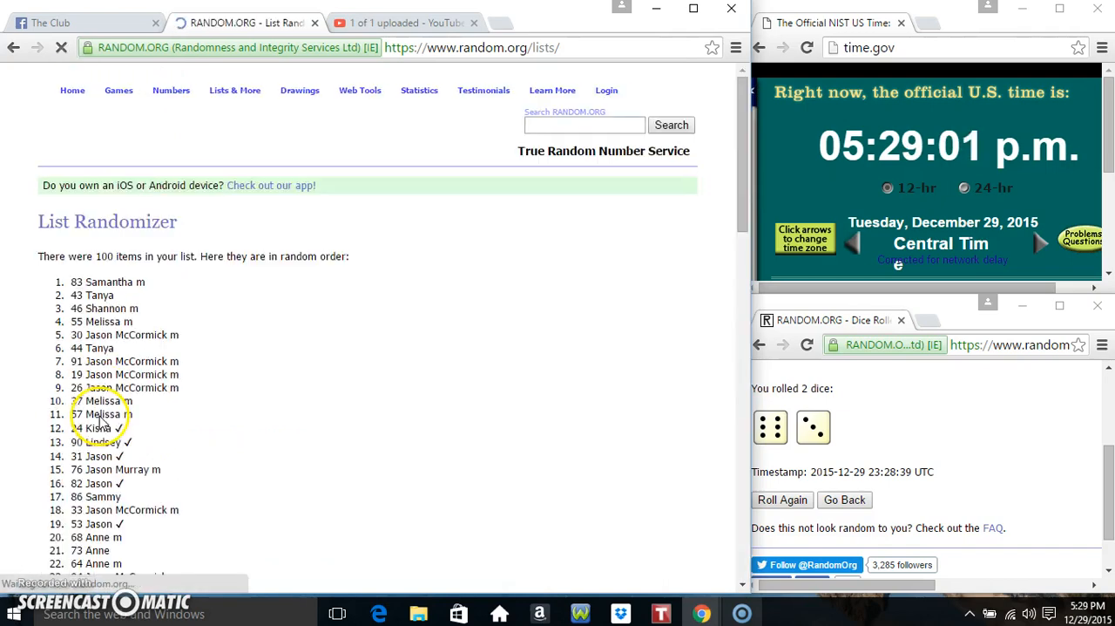
left_click(59, 498)
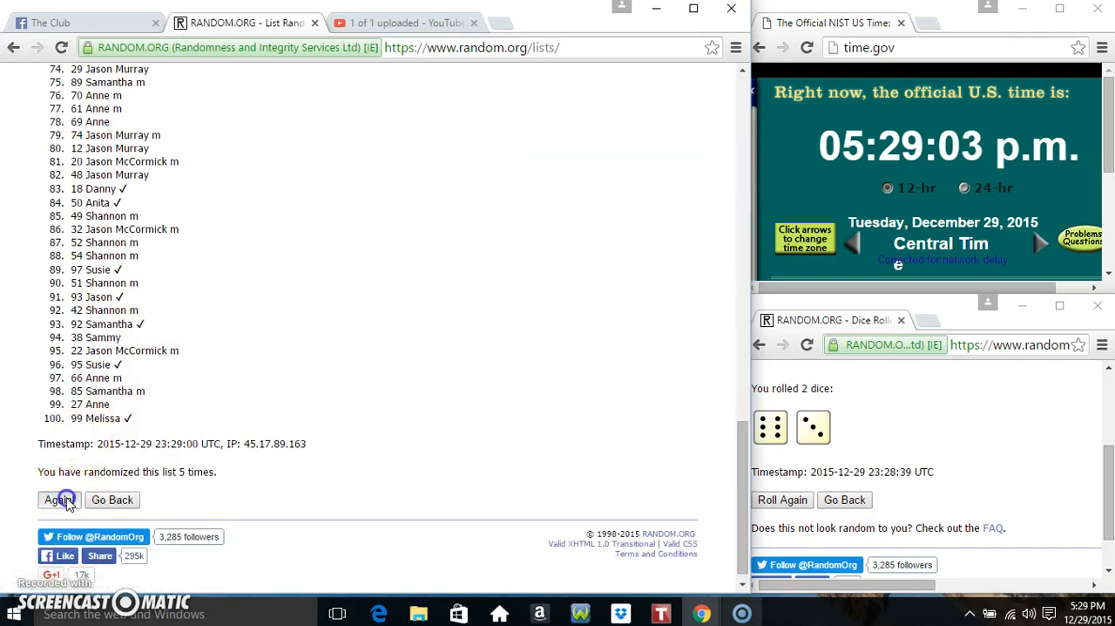
left_click(59, 499)
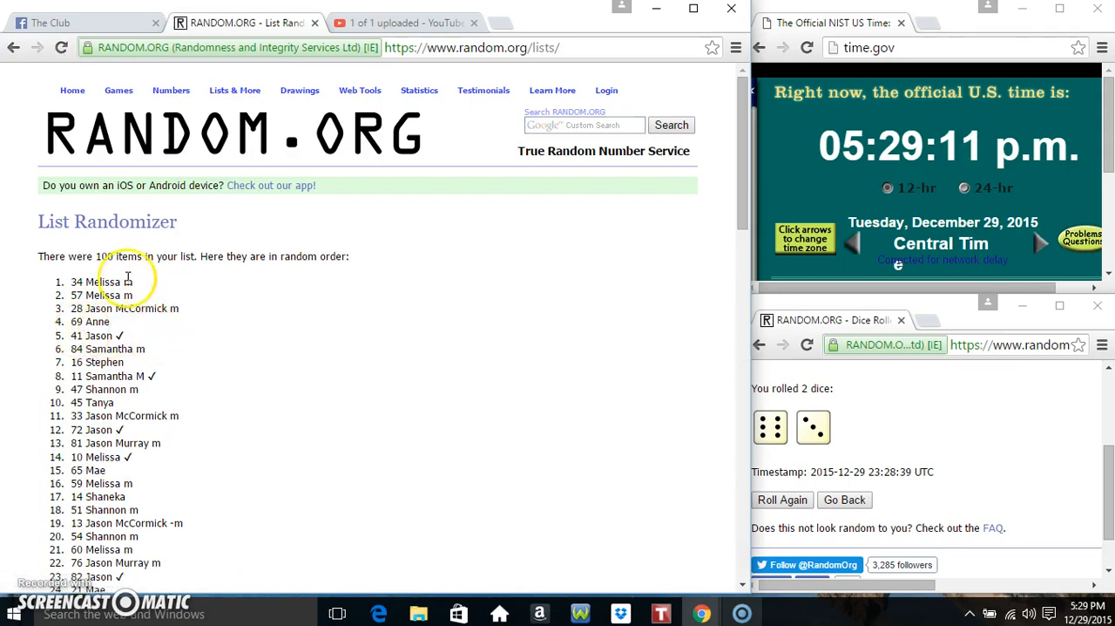
Highlight the winning top entry, spot 12, of the shuffled list, then clear the highlight
double_click(103, 282)
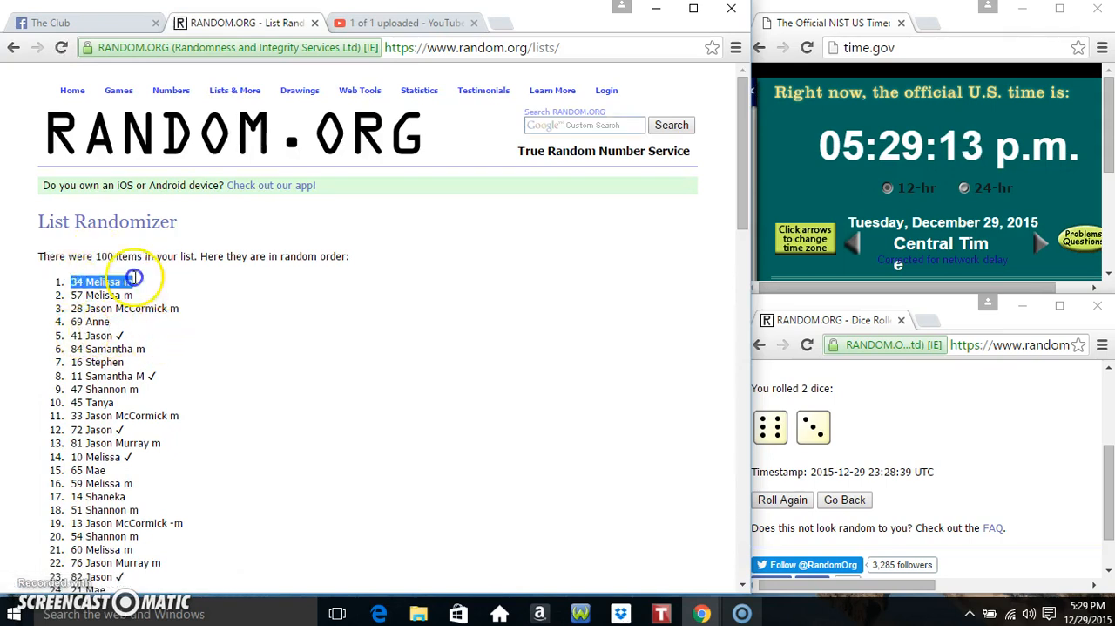
scroll("down", 3)
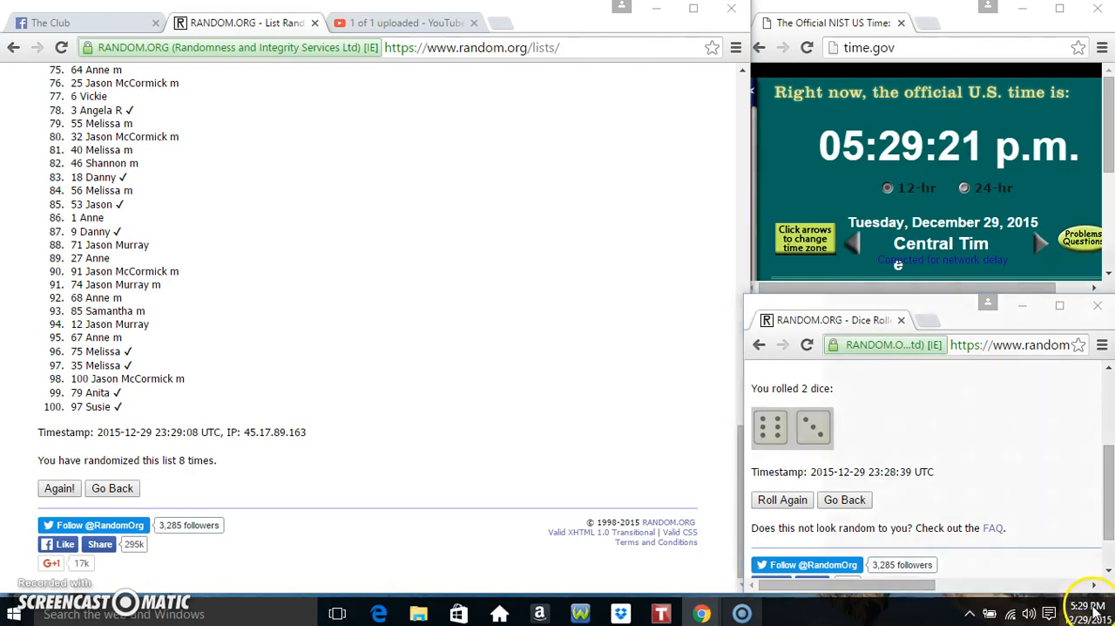
mouse_move(312, 371)
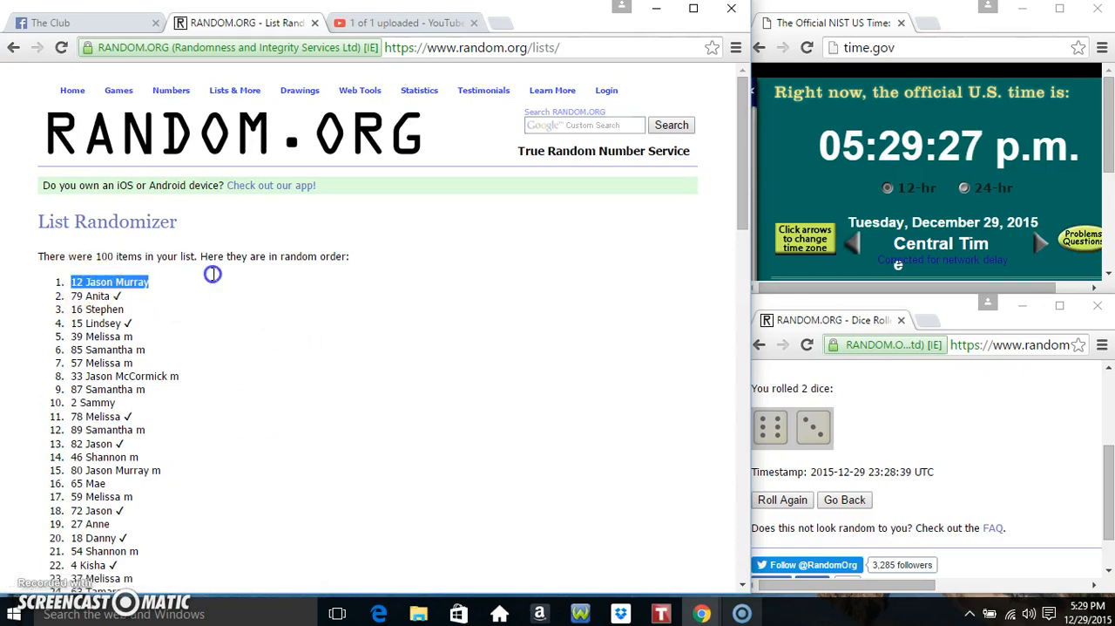
left_click(81, 256)
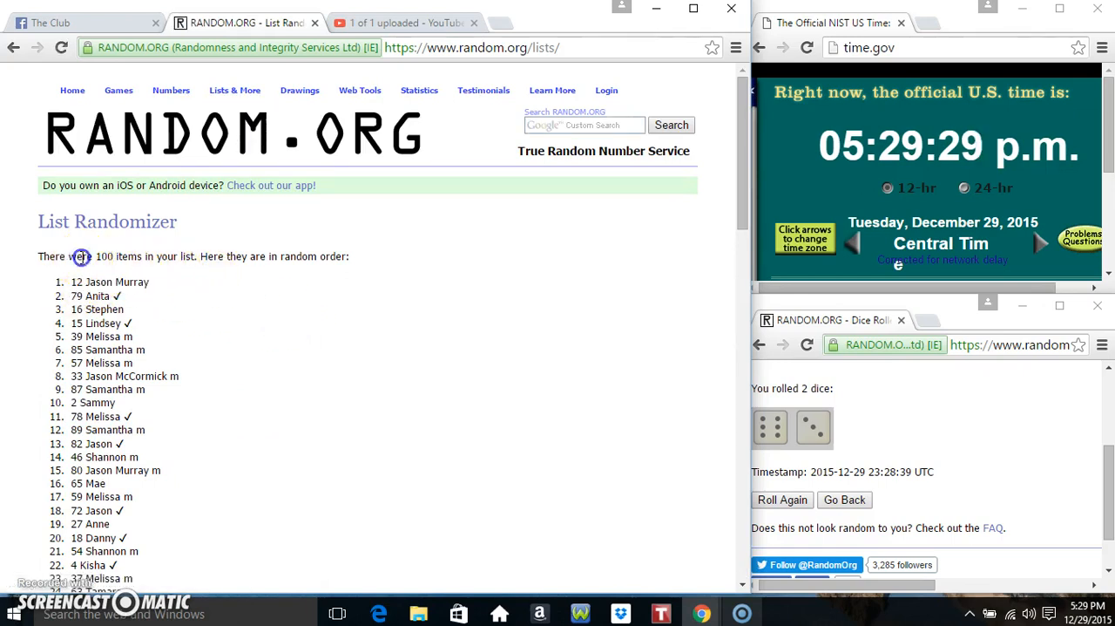
scroll("down", 3)
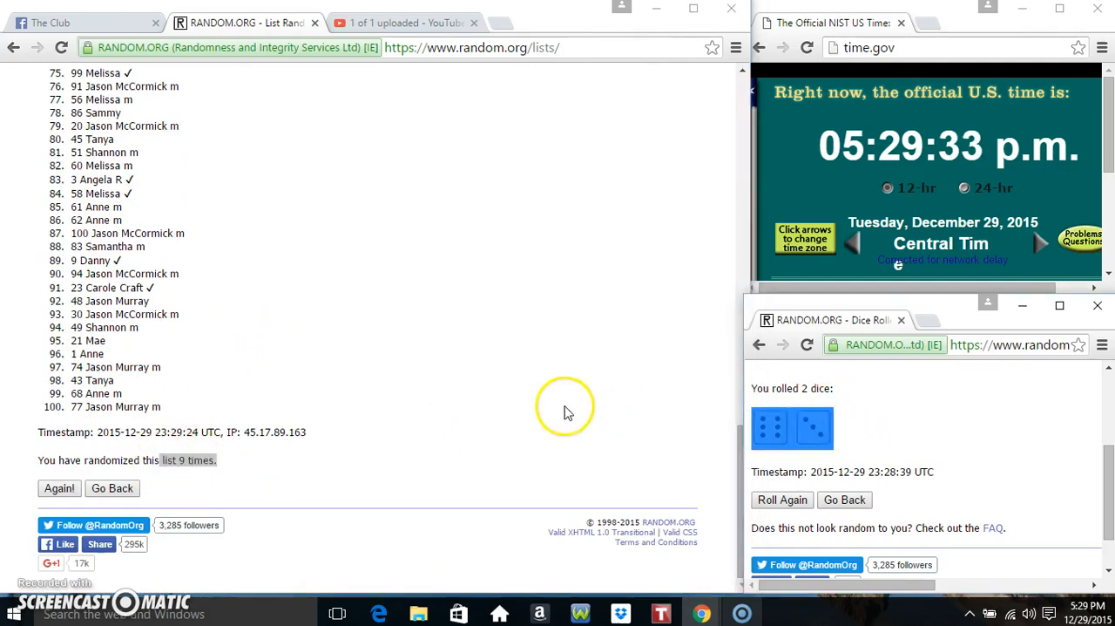
Comment 'done' on the Facebook group post to close the randomization
left_click(66, 21)
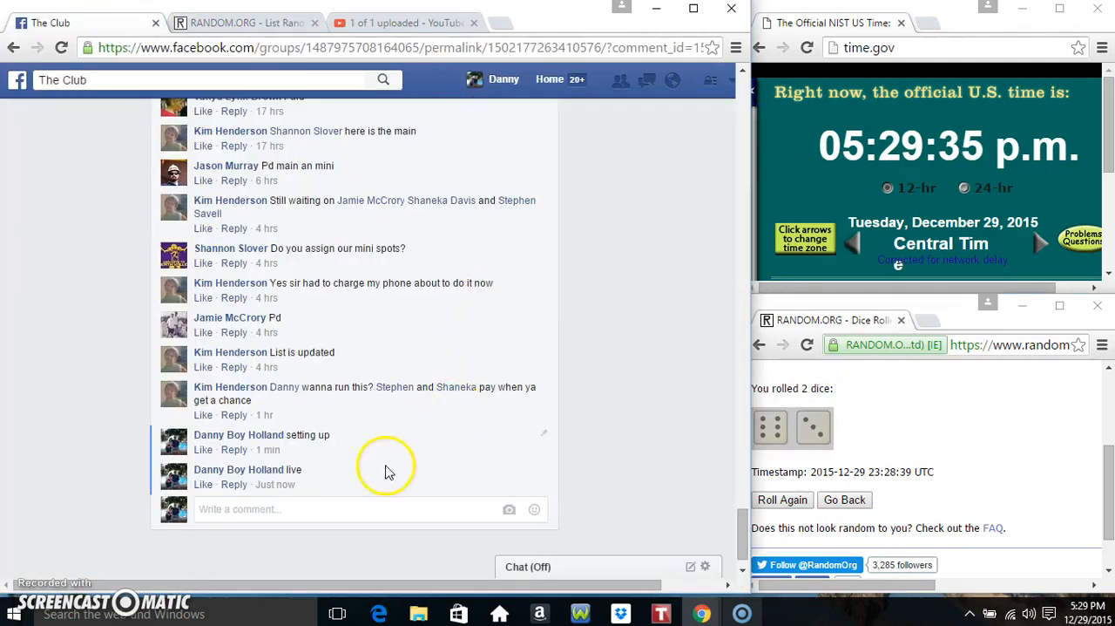
type("do")
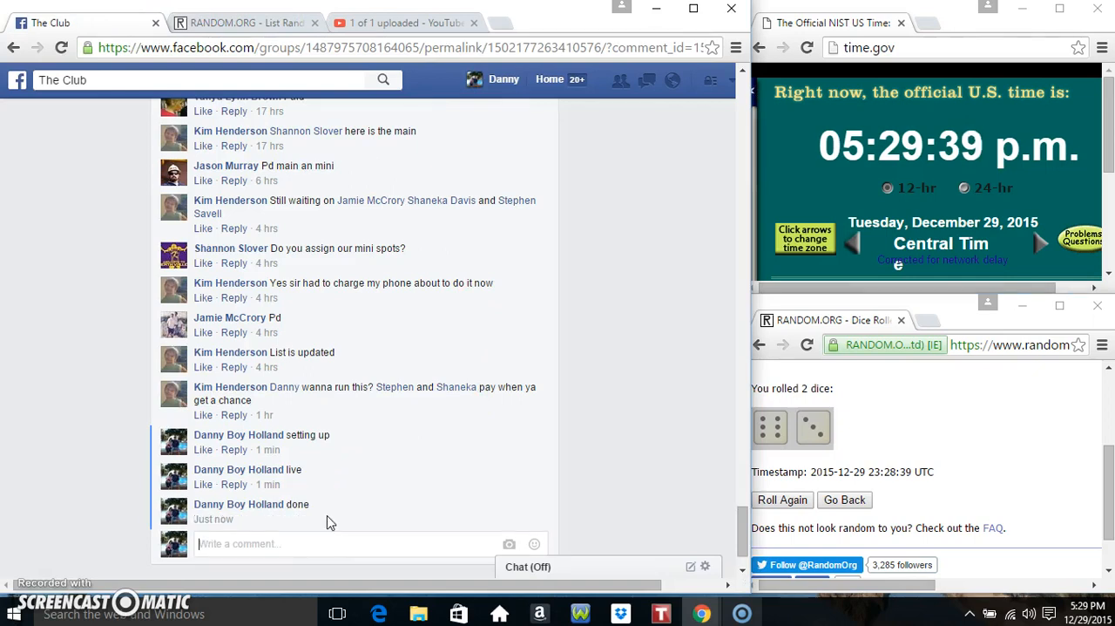
mouse_move(287, 526)
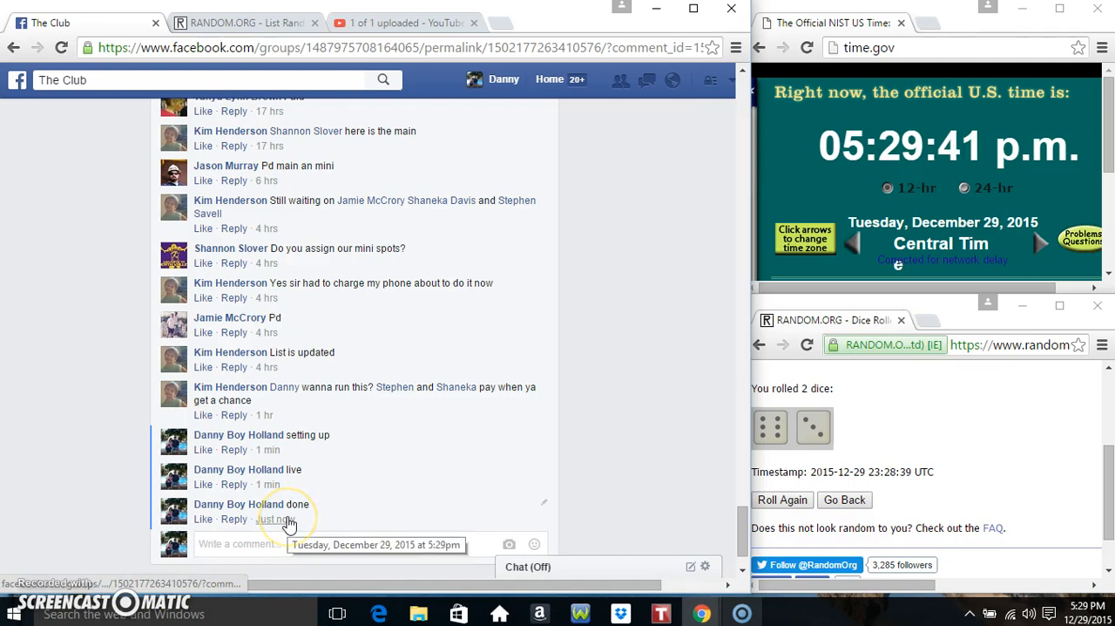